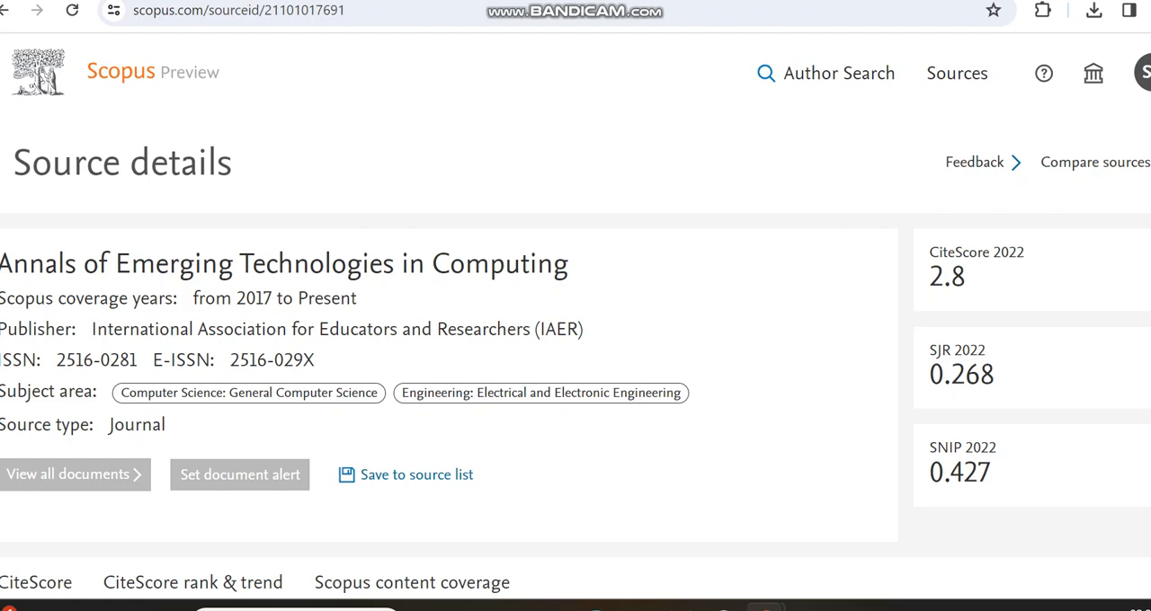
Scroll the Annals of Emerging Technologies in Computing Scopus page down to content coverage
scroll(down, 3)
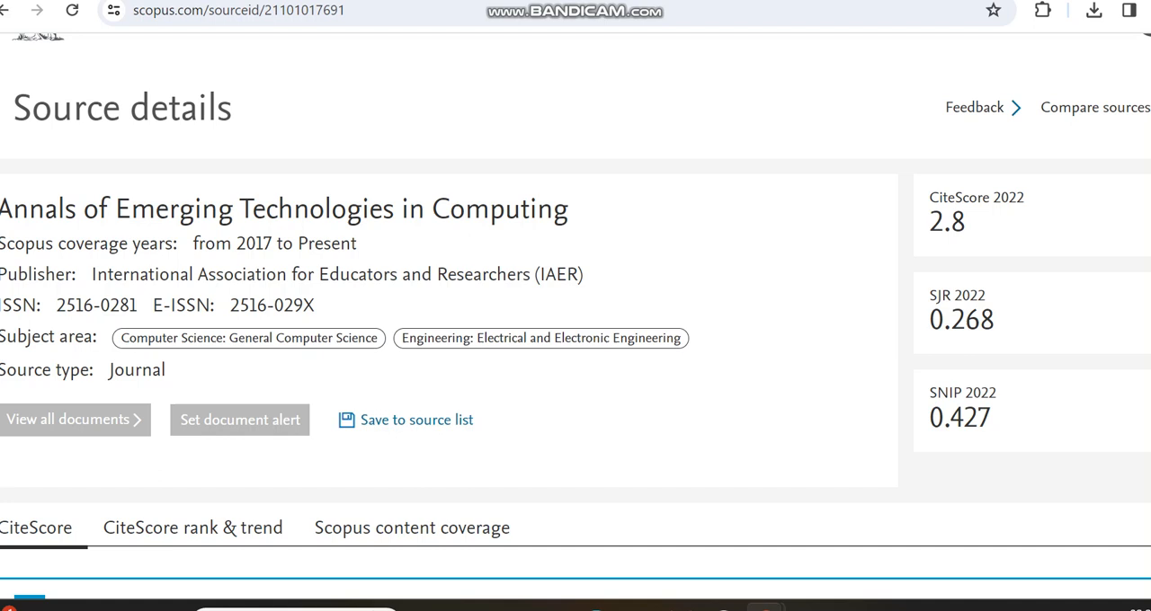
scroll(down, 3)
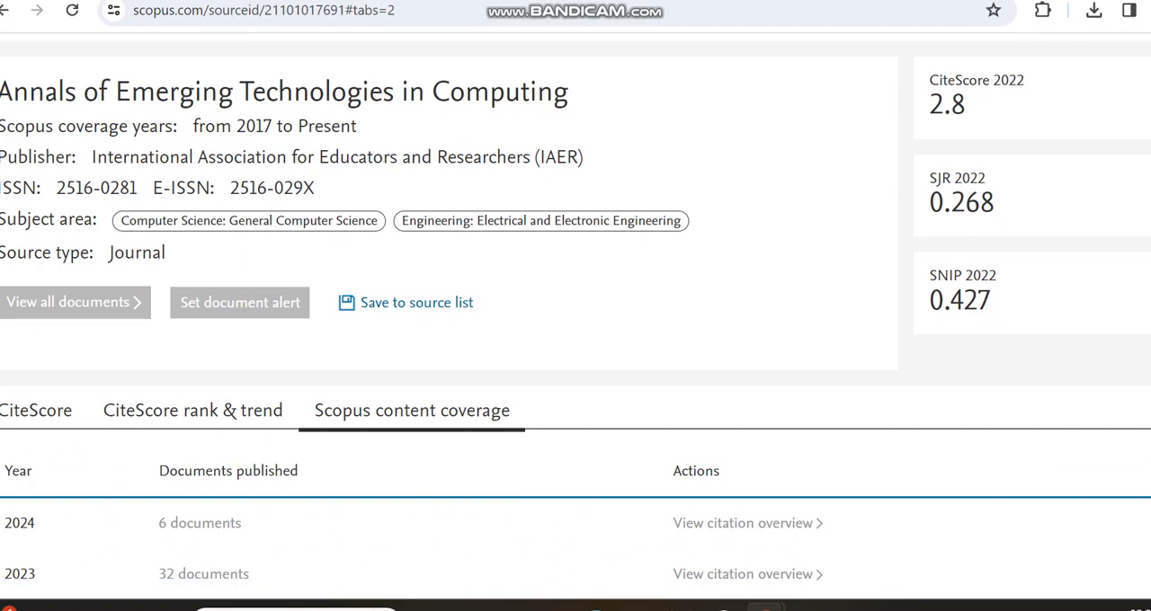
scroll(down, 3)
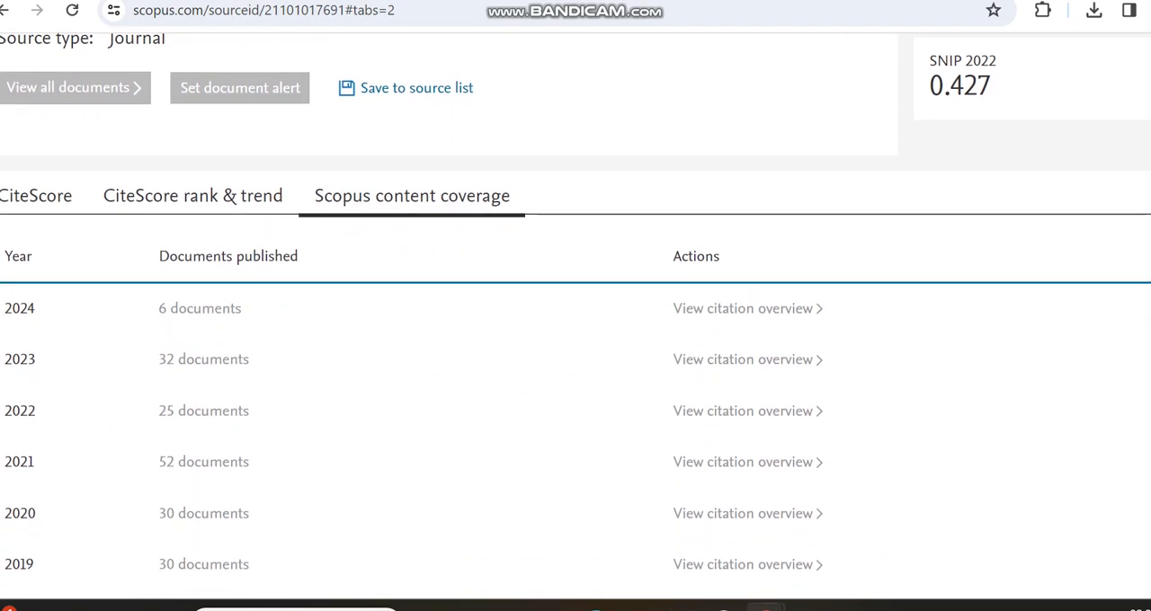
scroll(down, 3)
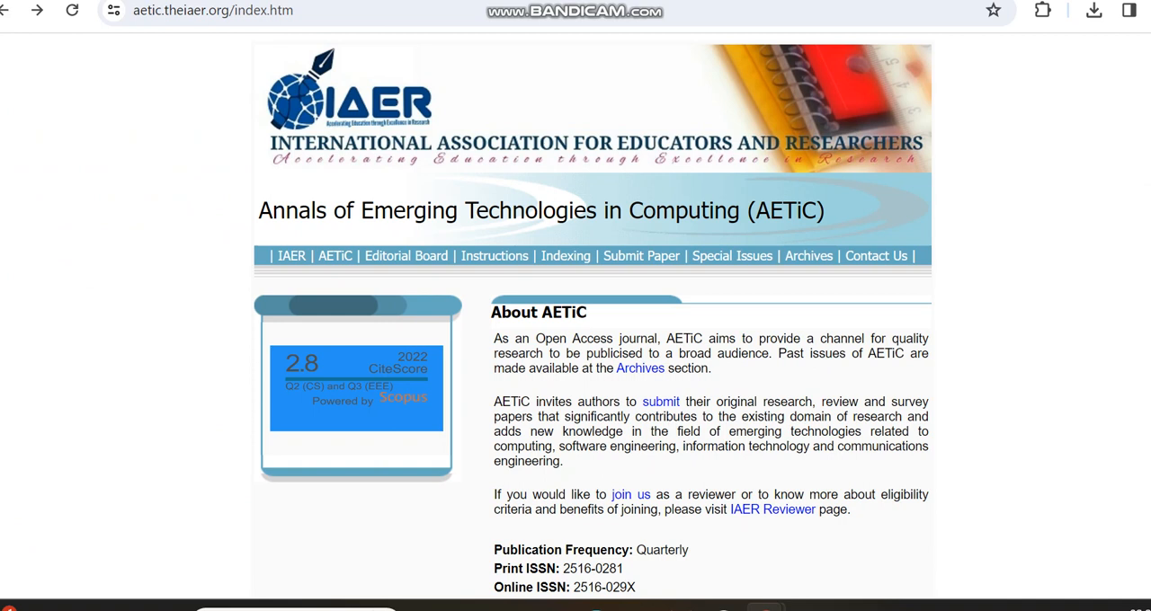
Scroll the AETiC homepage down to the About AETiC section and its ISSNs
scroll(down, 3)
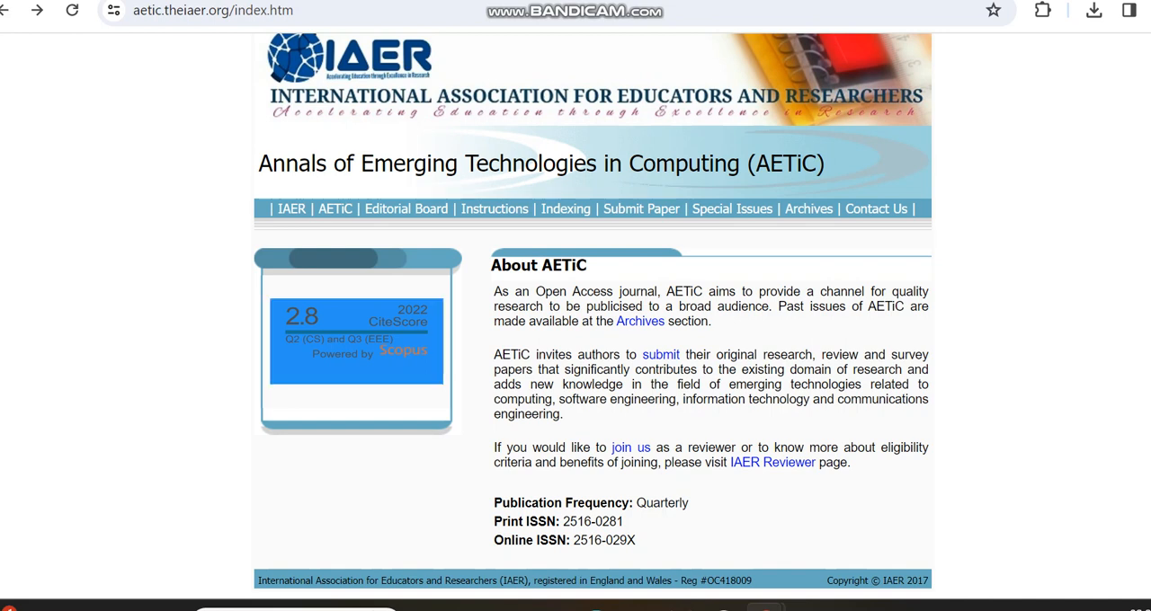
mouse_move(494, 209)
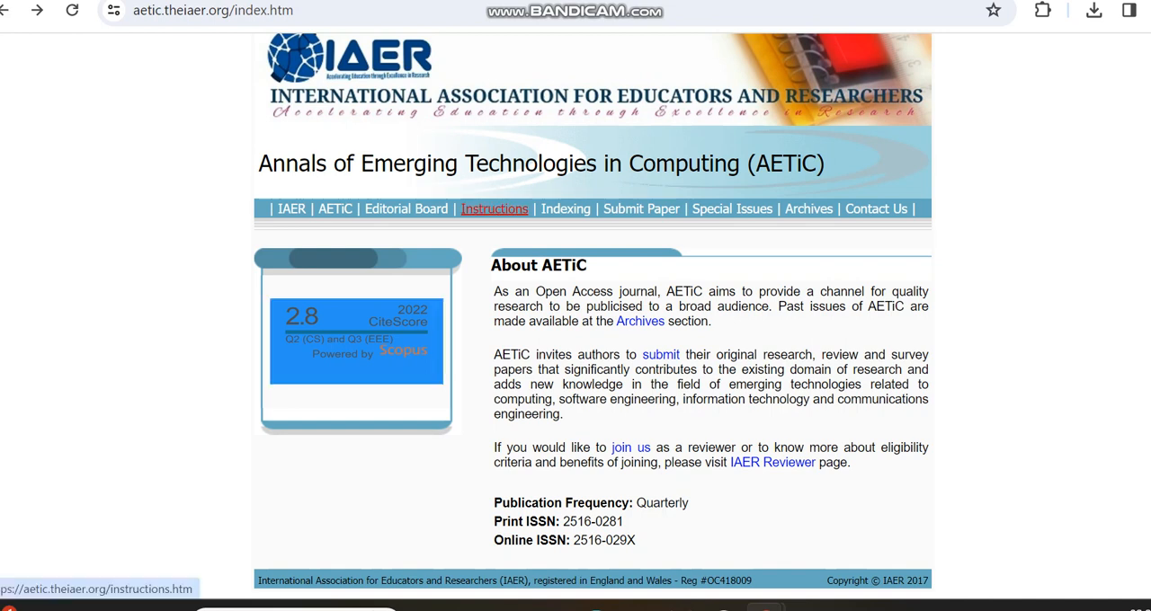
Open the AETiC Instructions page and read through the APC fees section
click(493, 209)
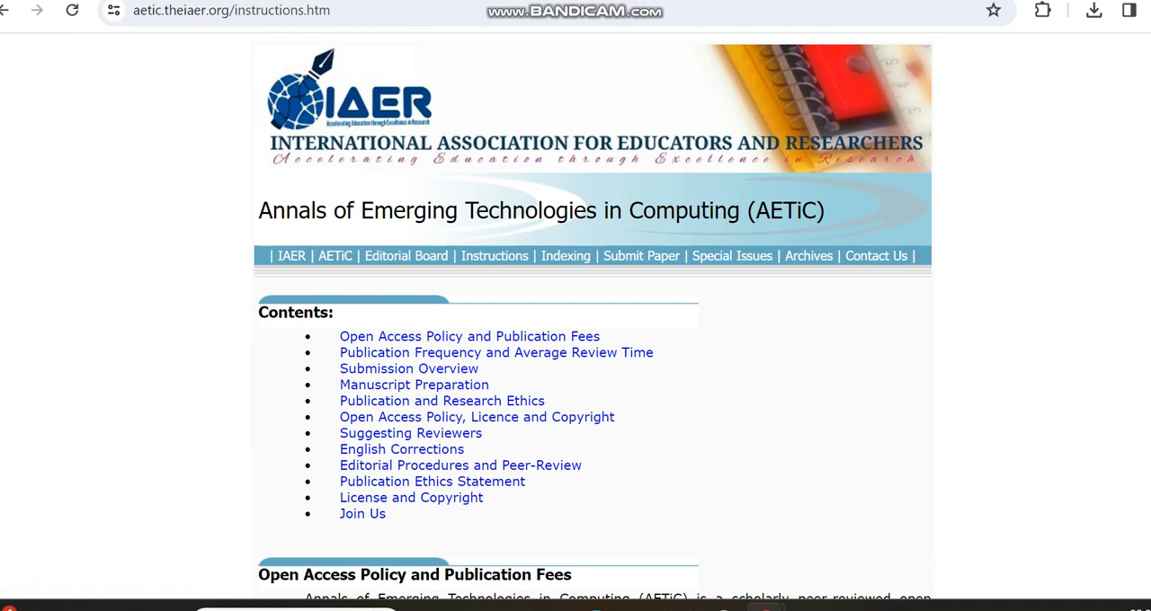
scroll(down, 3)
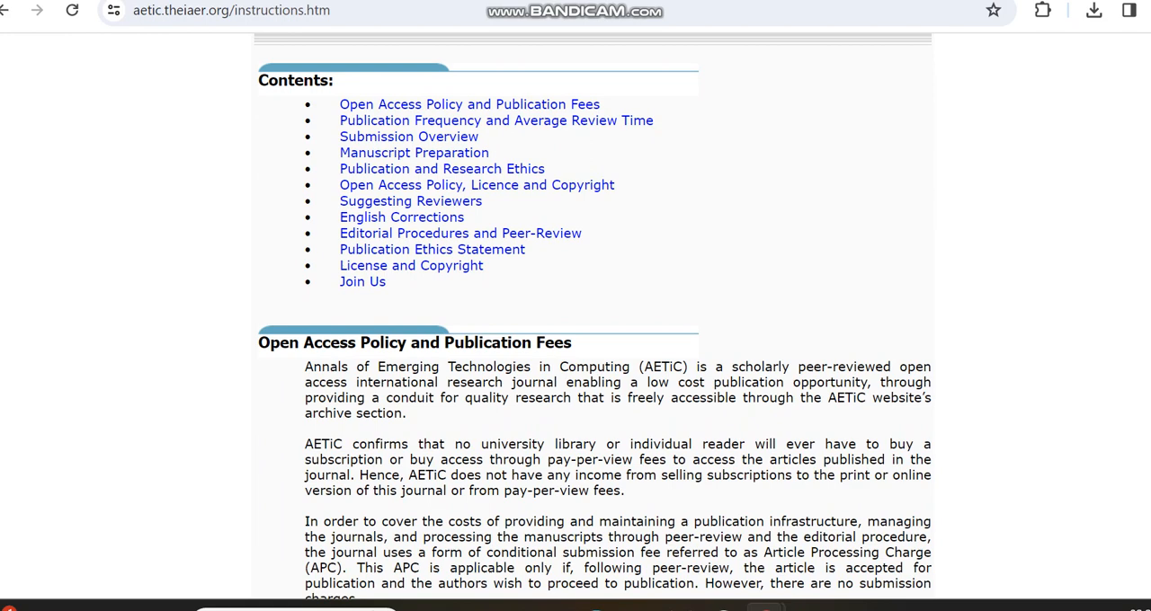
scroll(down, 3)
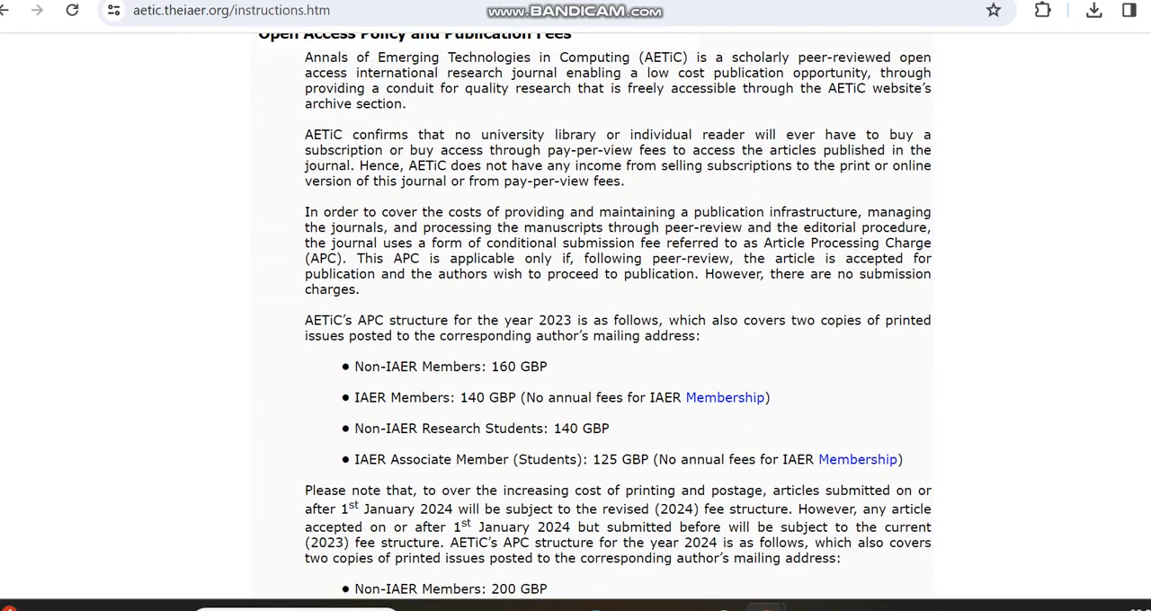
scroll(down, 3)
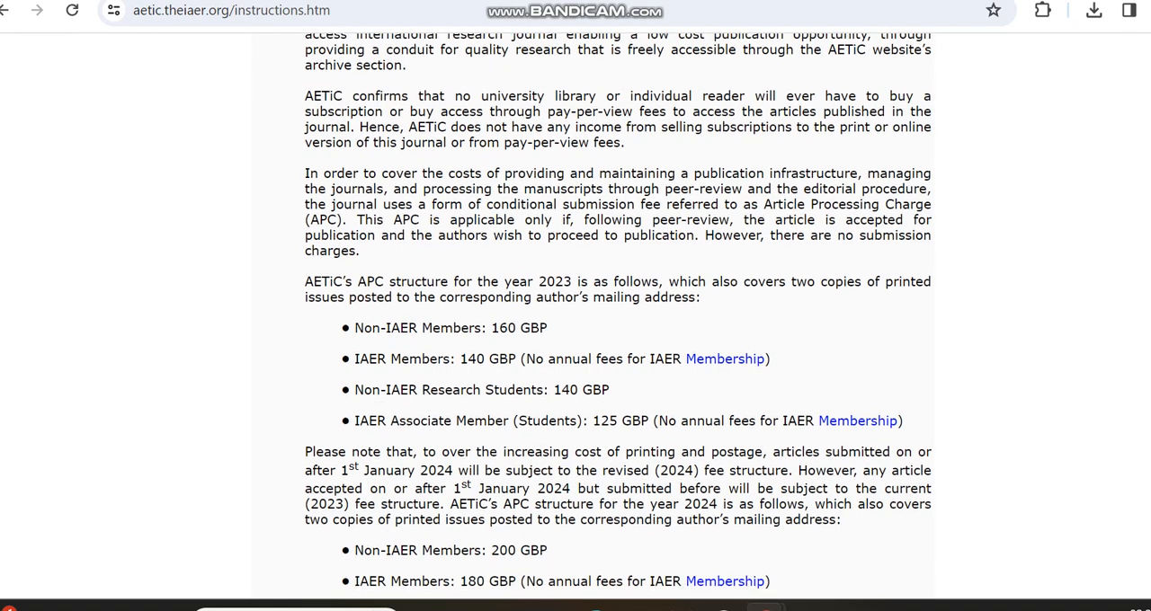
scroll(down, 3)
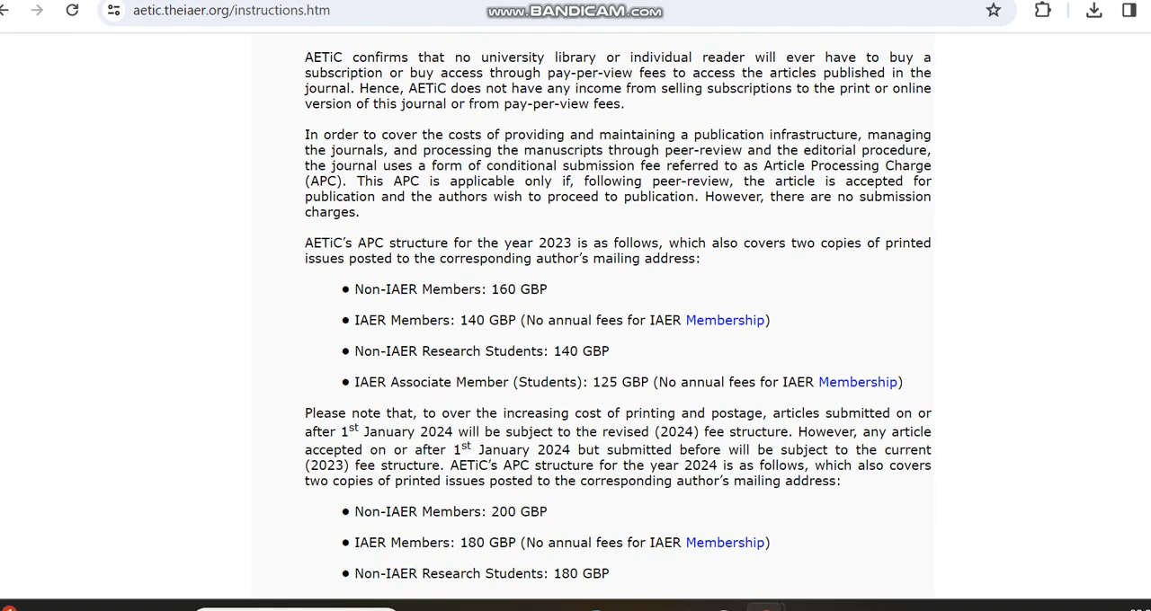
scroll(down, 3)
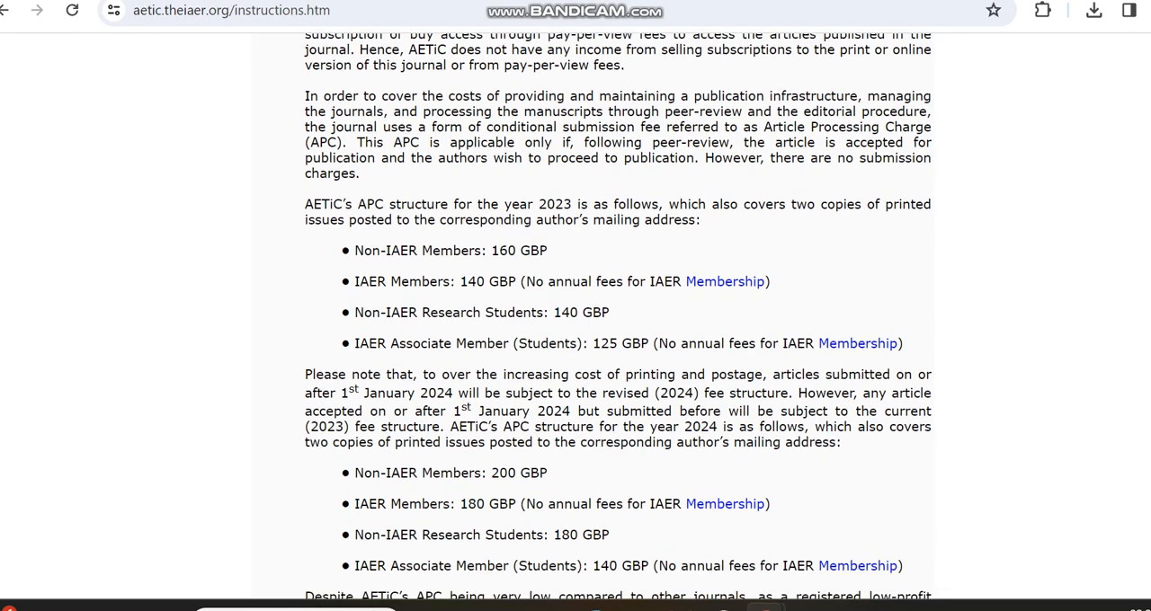
scroll(down, 3)
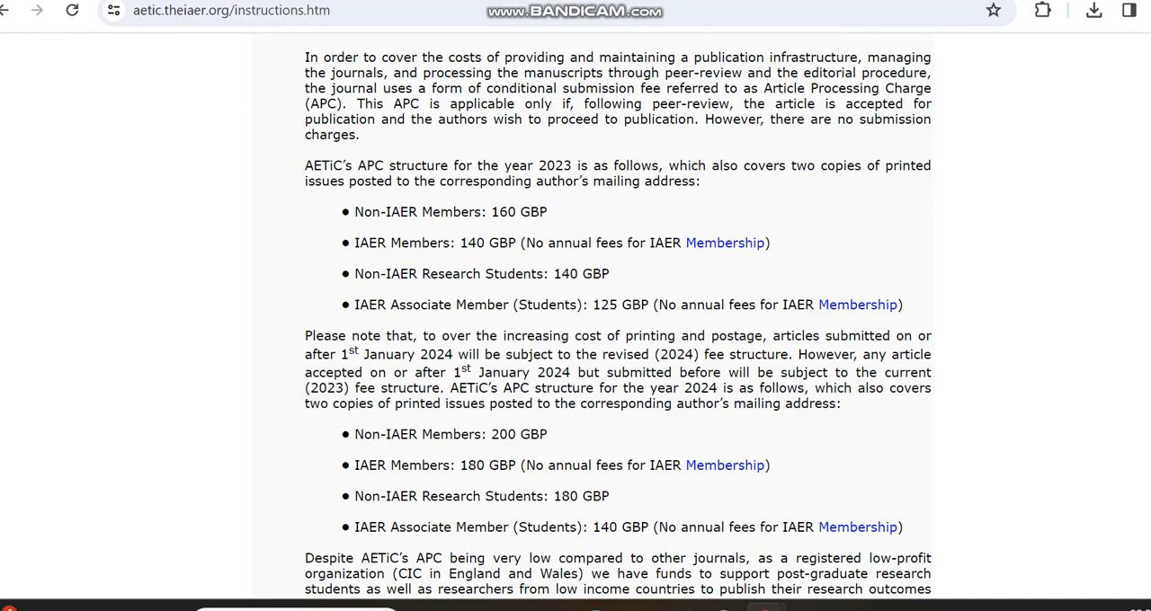
scroll(down, 3)
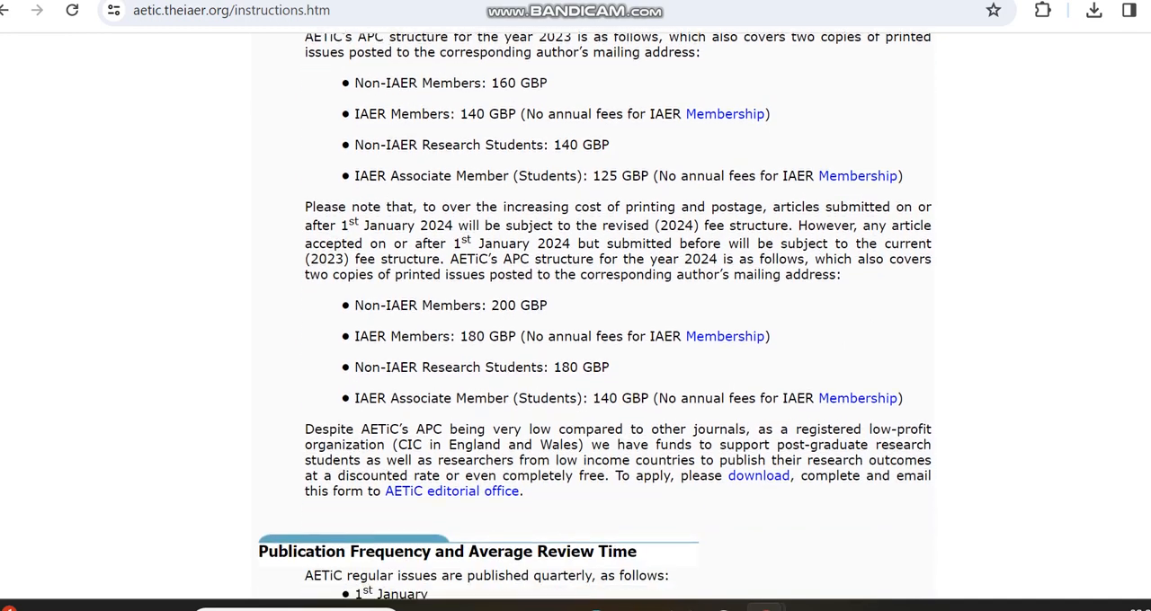
scroll(down, 3)
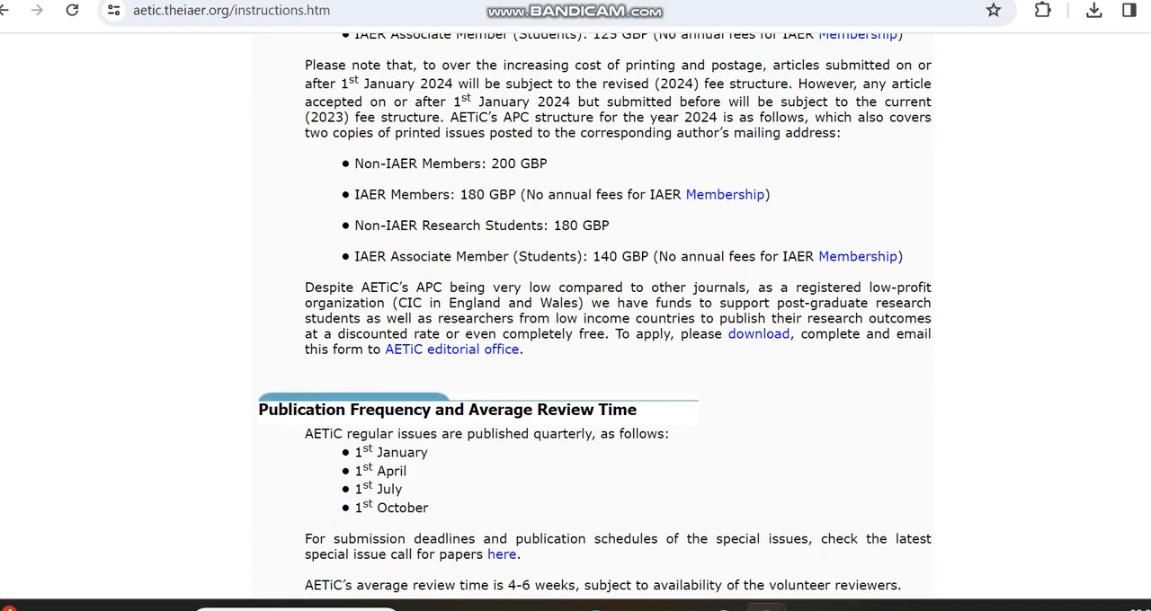
scroll(down, 3)
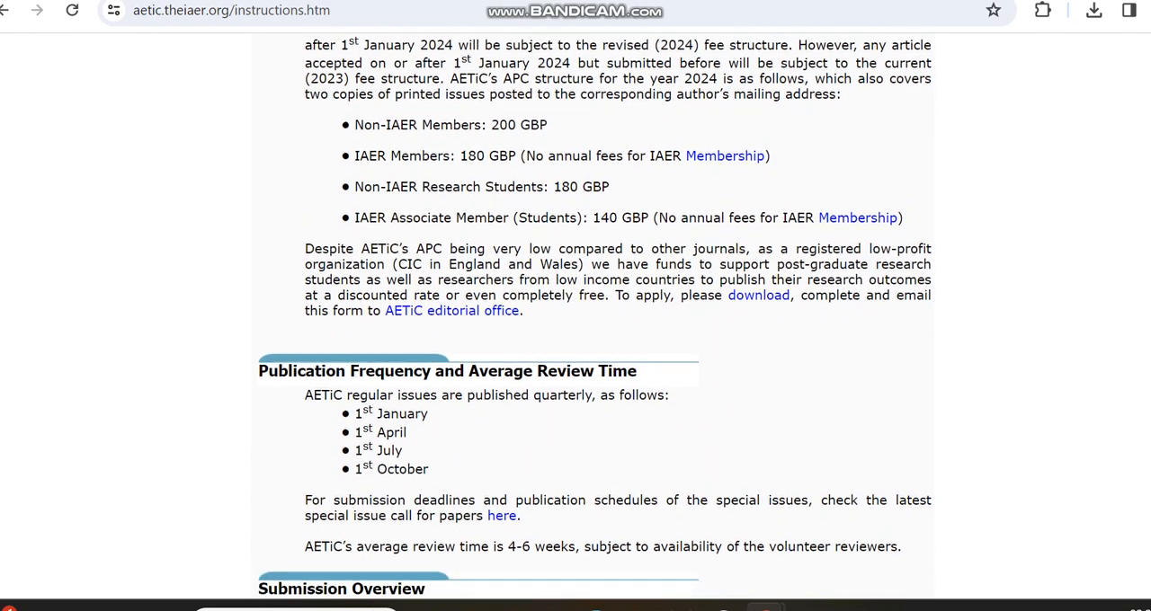
scroll(down, 3)
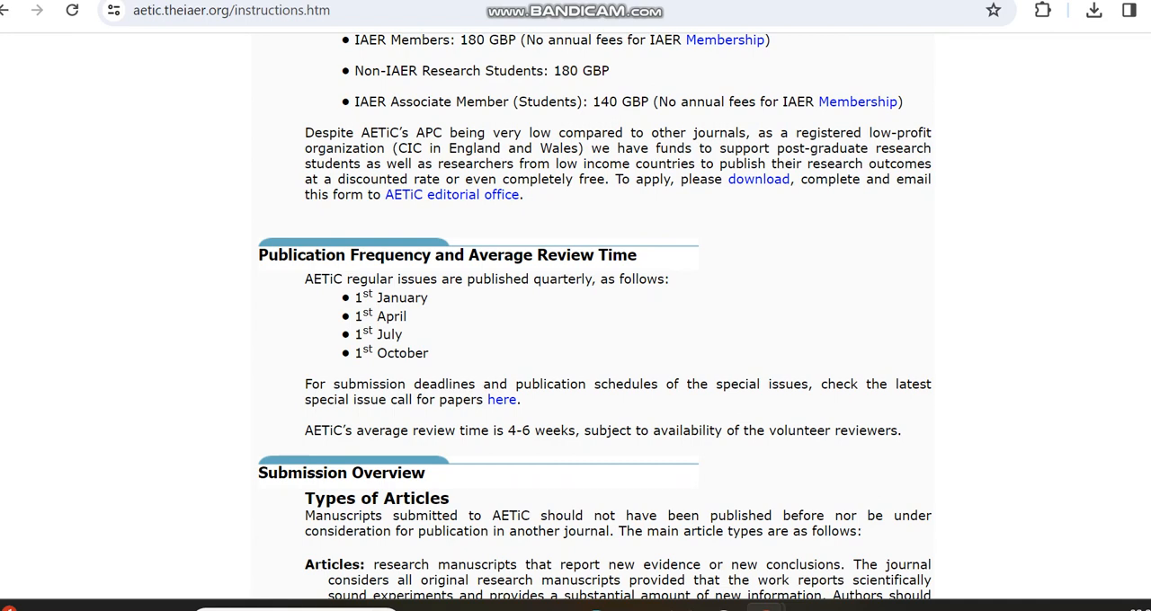
Continue through the publication frequency and submission overview sections
scroll(down, 3)
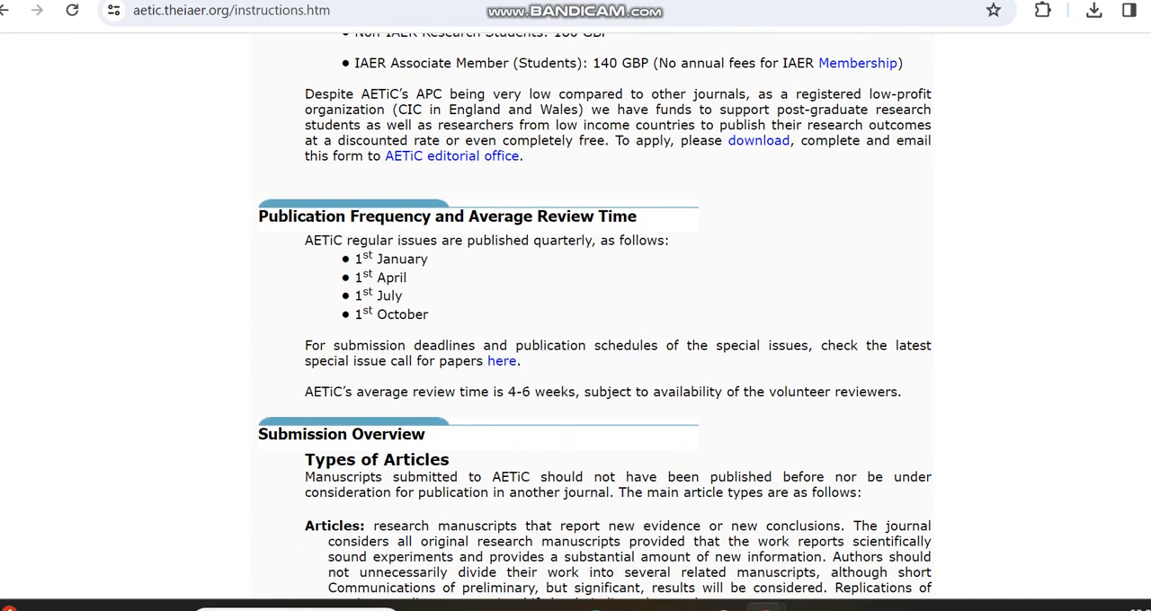
scroll(down, 3)
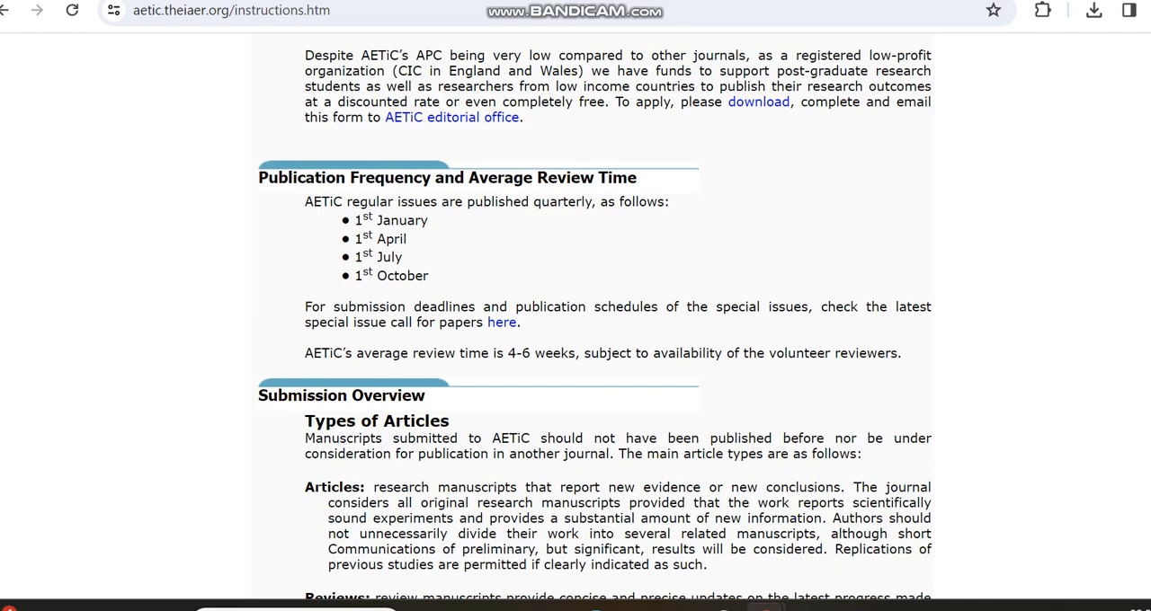
scroll(down, 3)
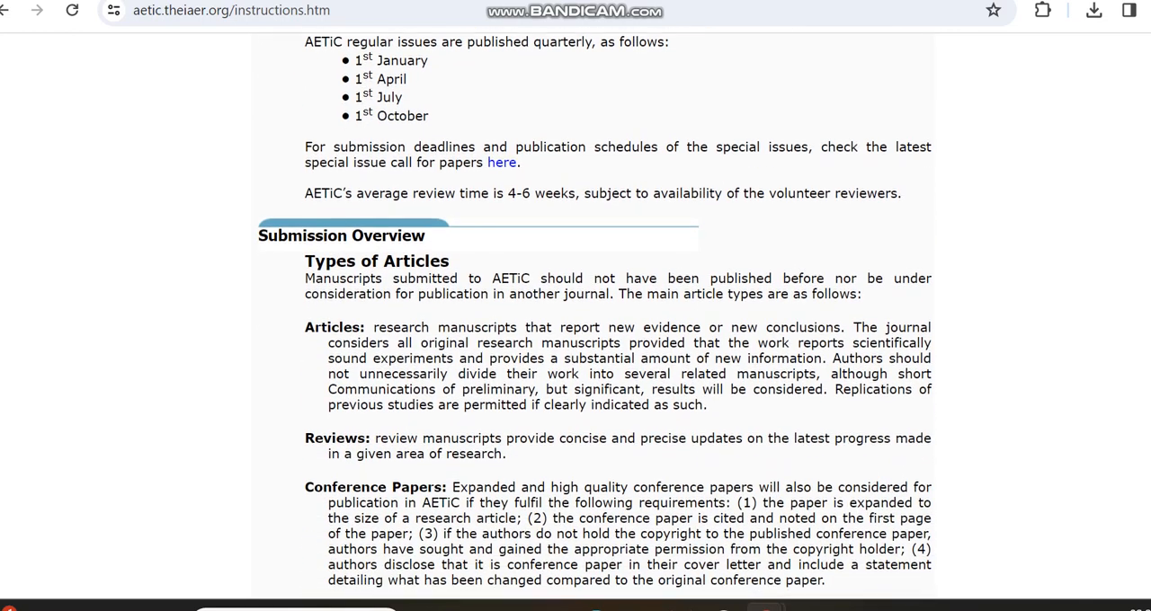
scroll(down, 3)
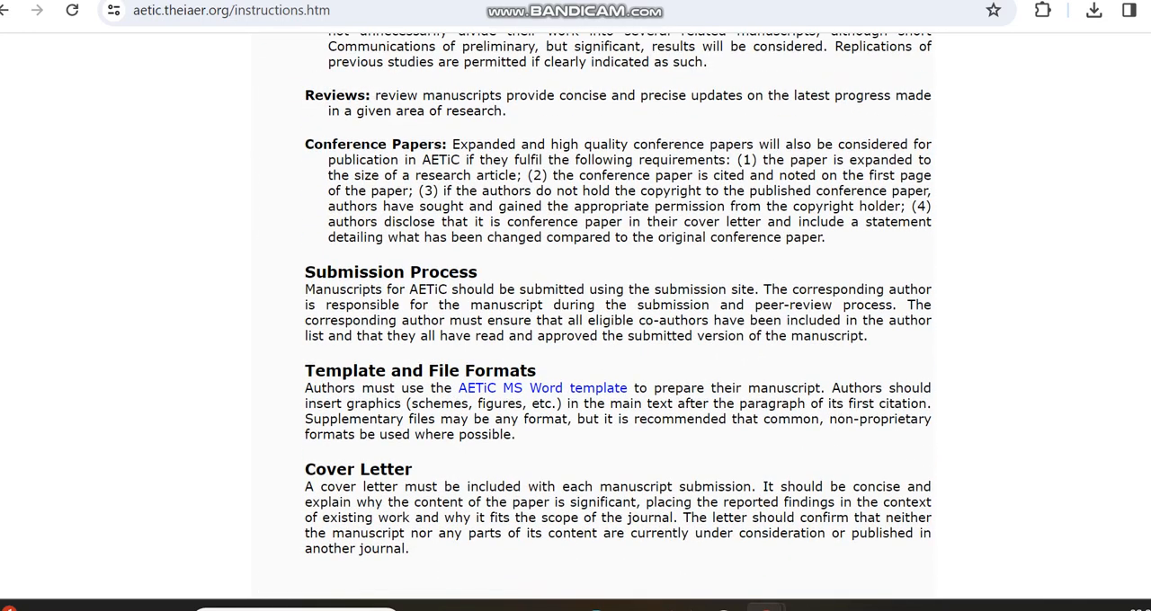
scroll(down, 3)
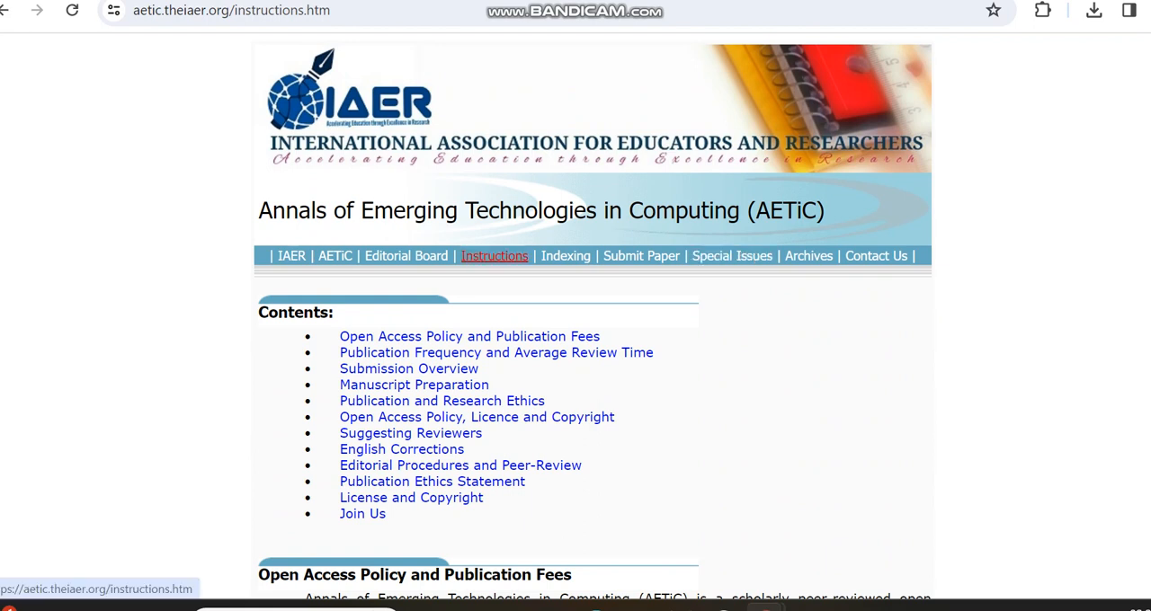
Browse the Indexing page's Scopus, IET, EBSCOhost, British Library and Crossref listings
click(565, 256)
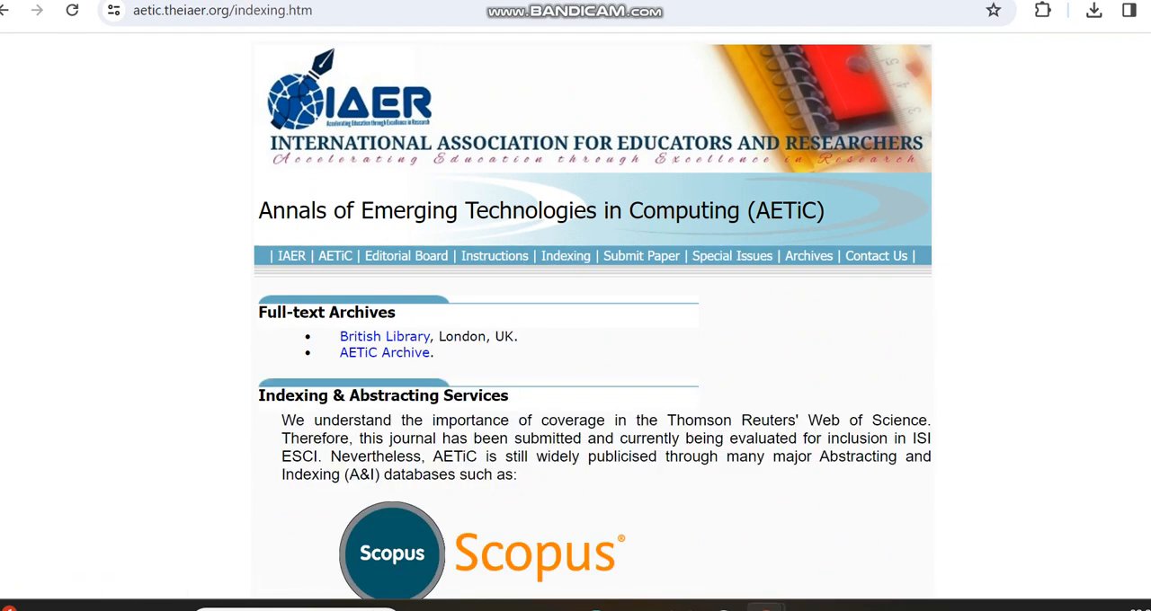
scroll(down, 3)
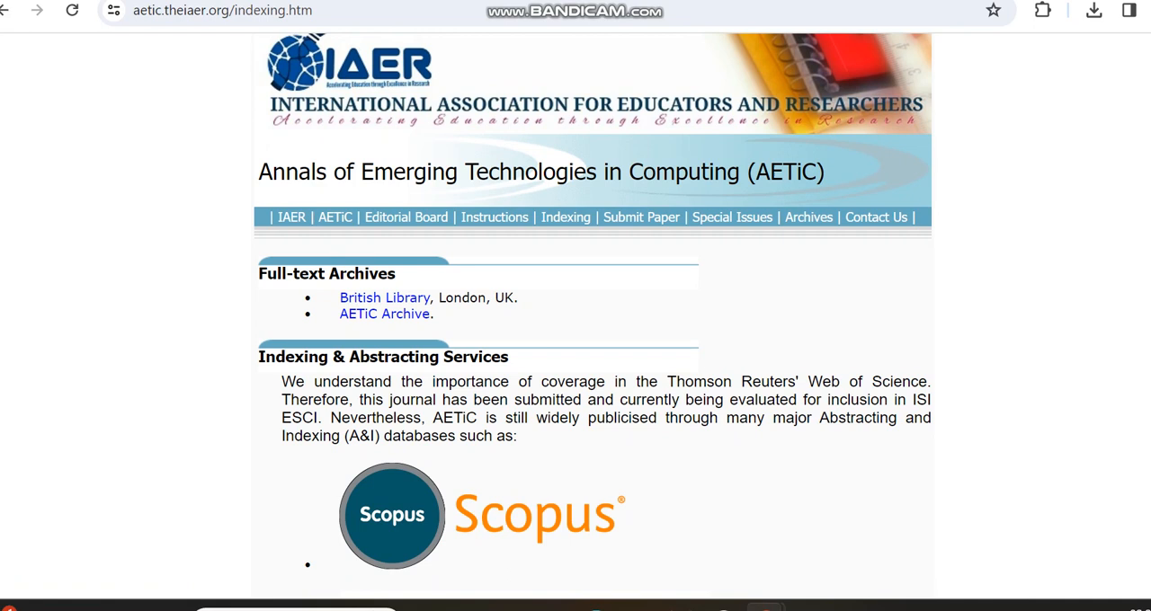
scroll(down, 3)
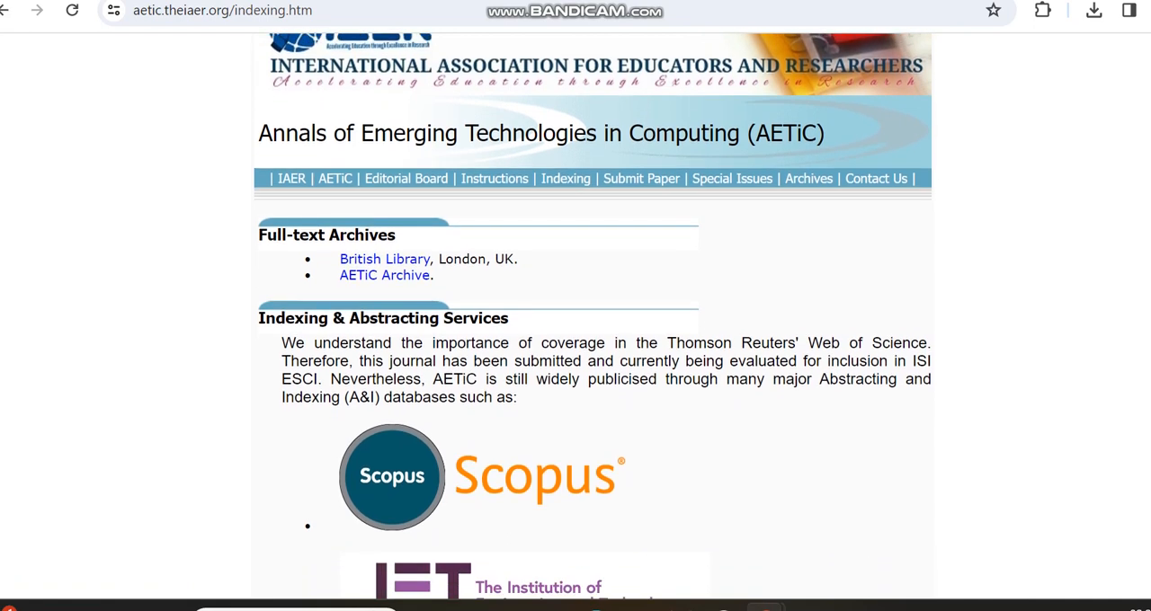
scroll(down, 3)
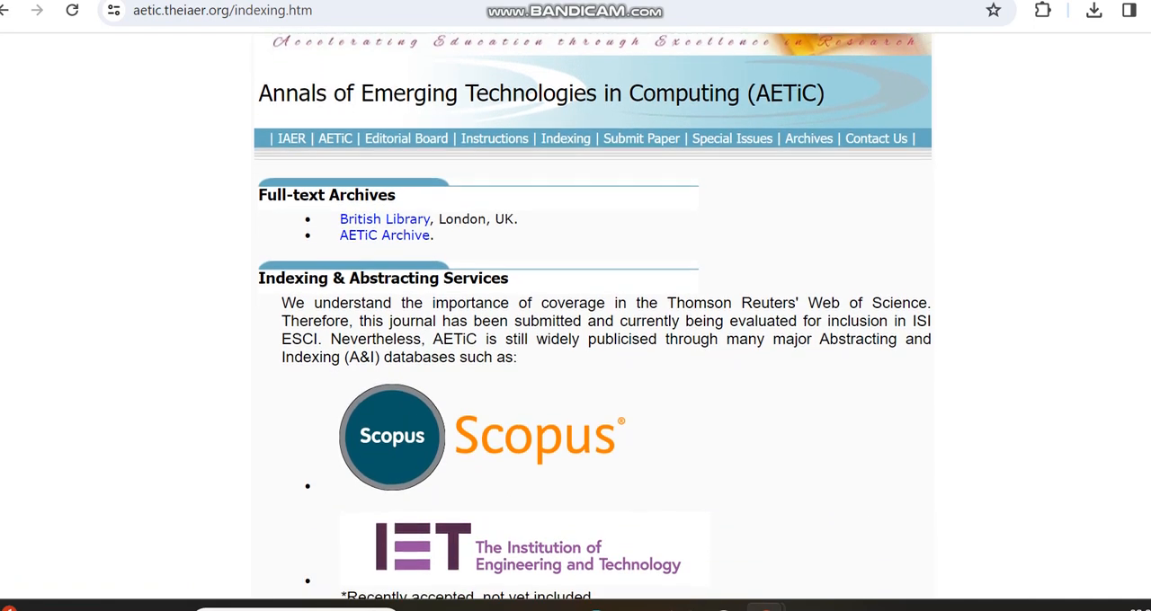
scroll(down, 3)
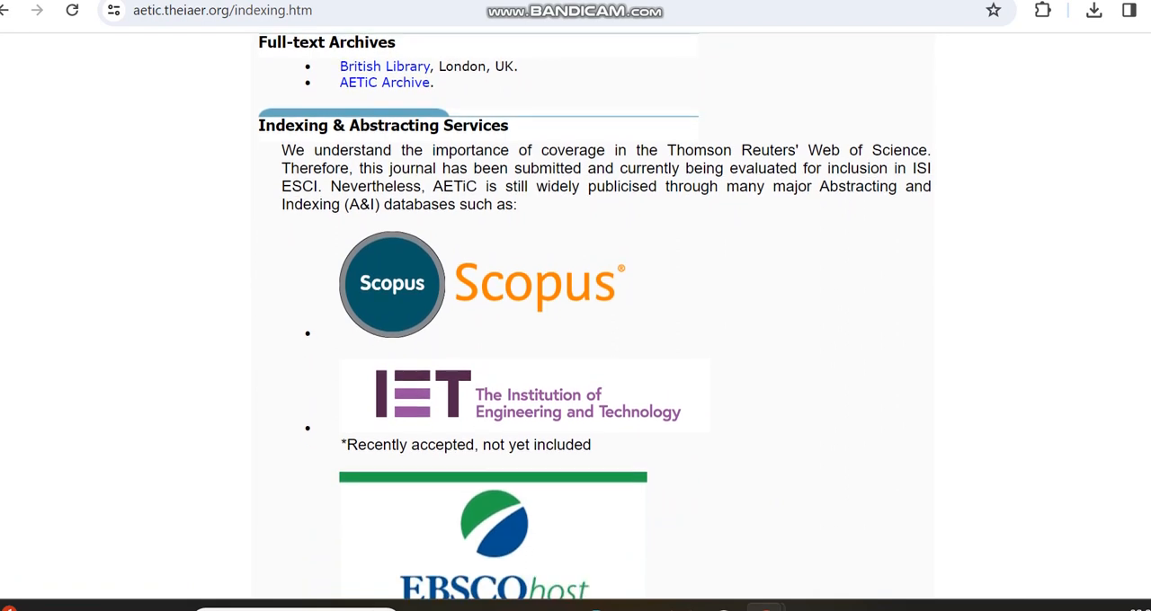
scroll(down, 3)
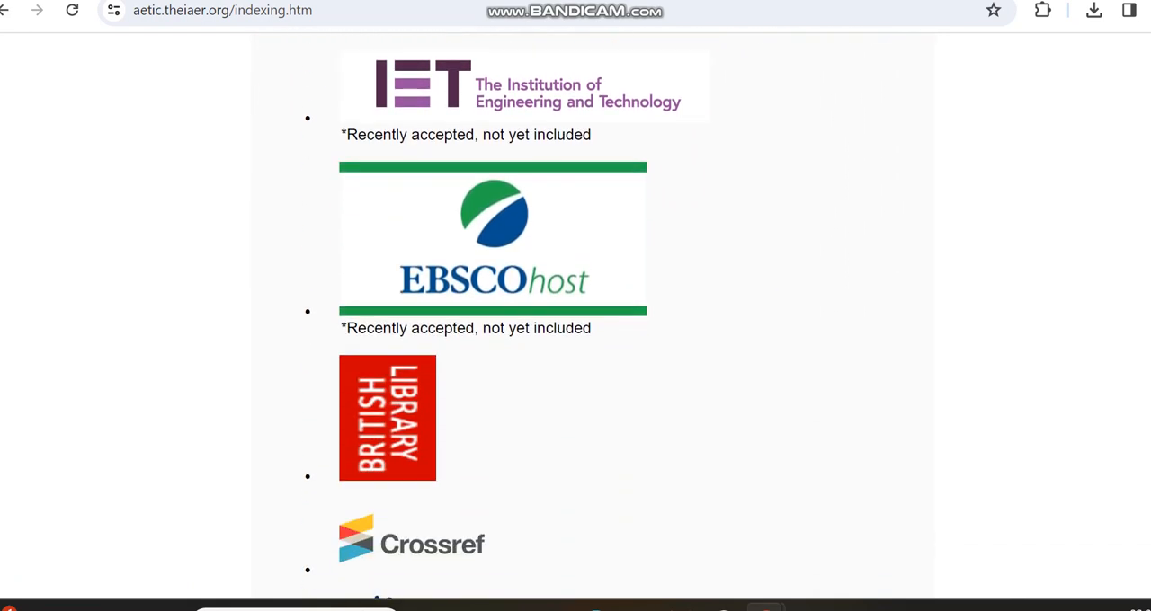
mouse_move(7, 10)
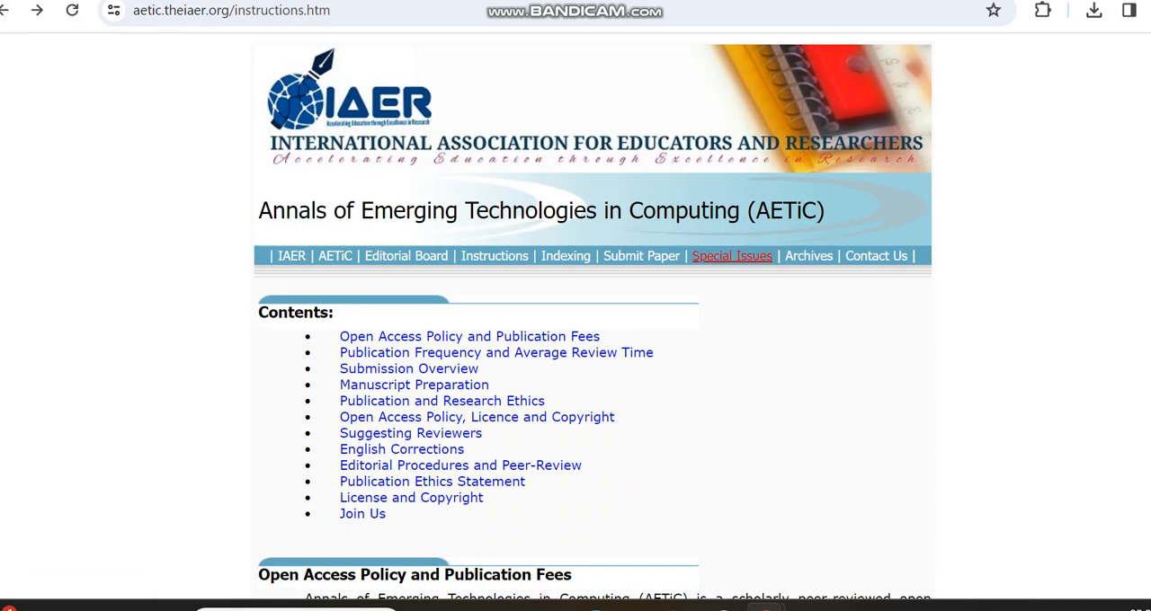
Open Archives, view Volume 8 (2024), then list Volume 7 (2023) issues 1–5
click(808, 257)
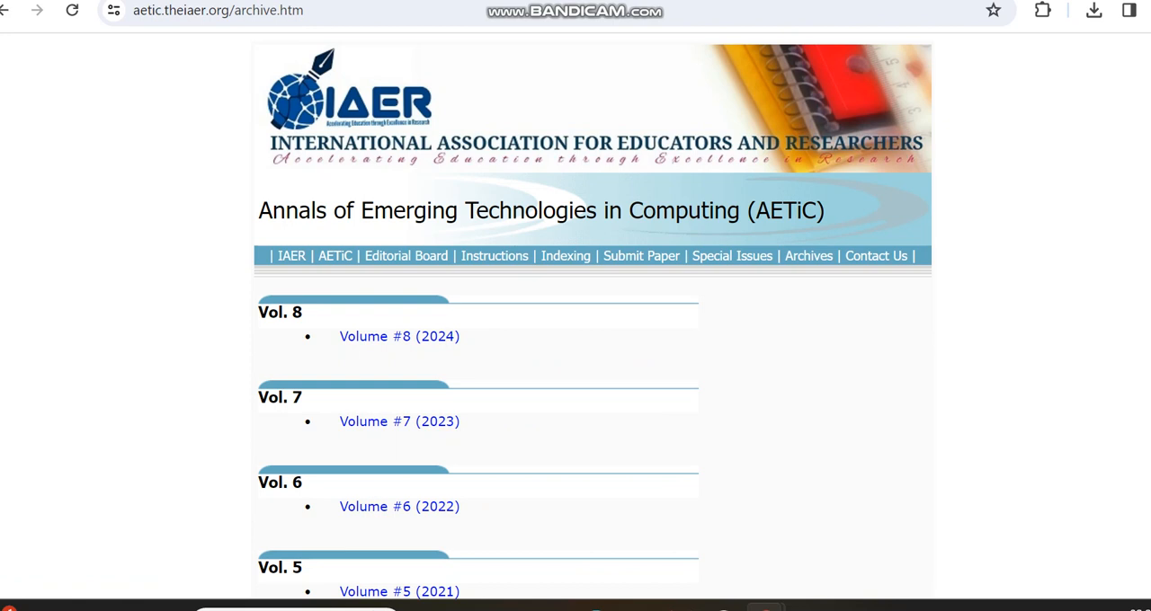
mouse_move(400, 421)
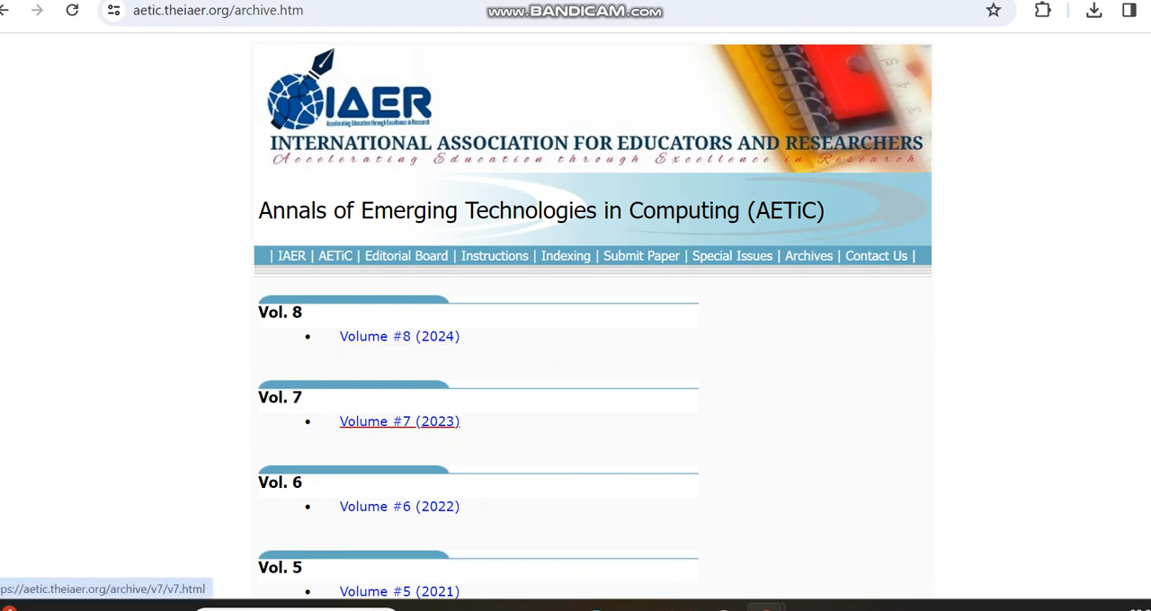
click(399, 337)
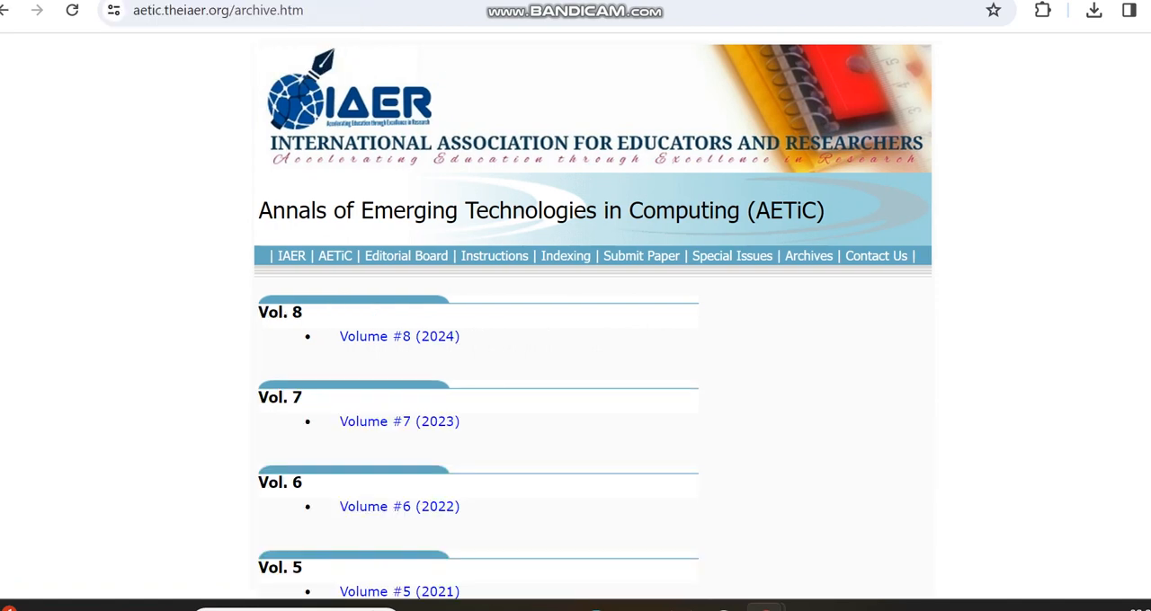
click(399, 335)
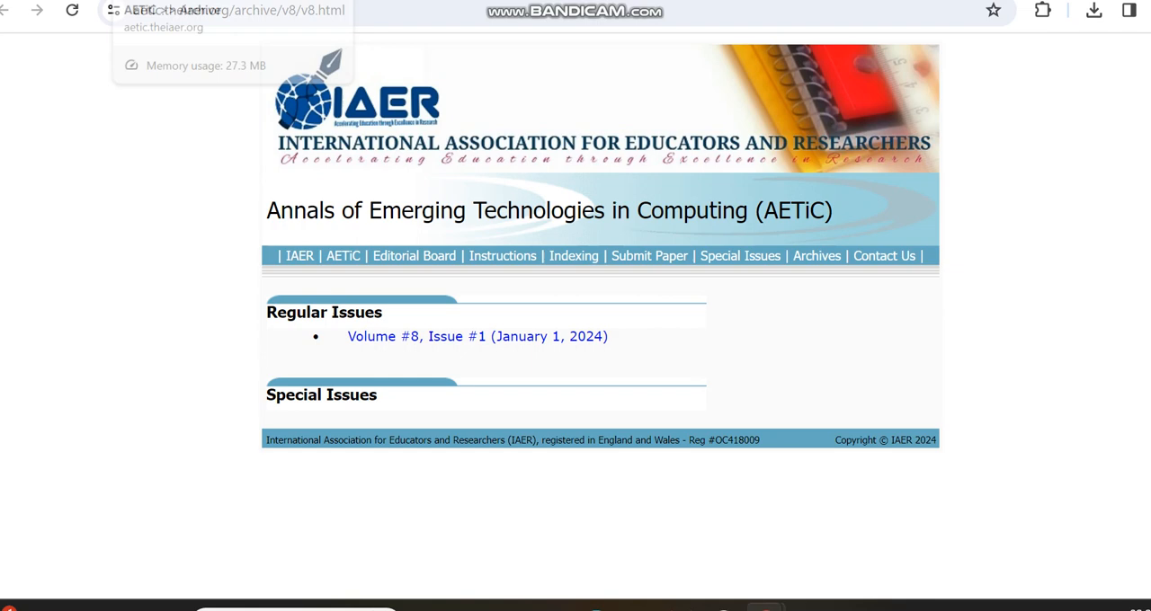
click(816, 256)
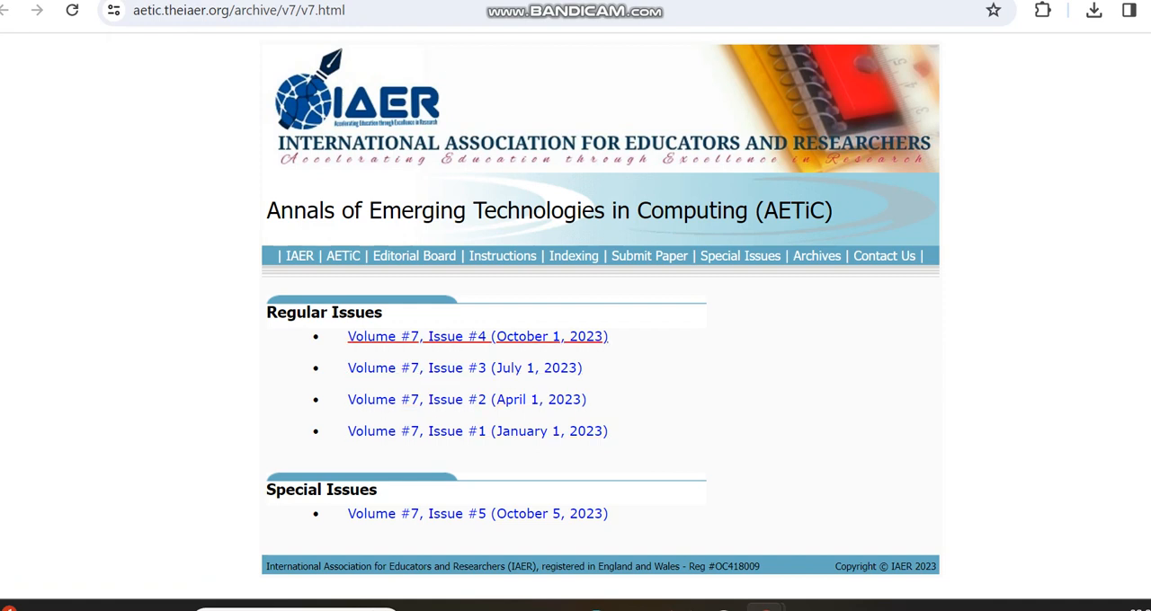
Open Volume 7, Issue 4 (October 1, 2023) and scroll to its table of contents
click(477, 335)
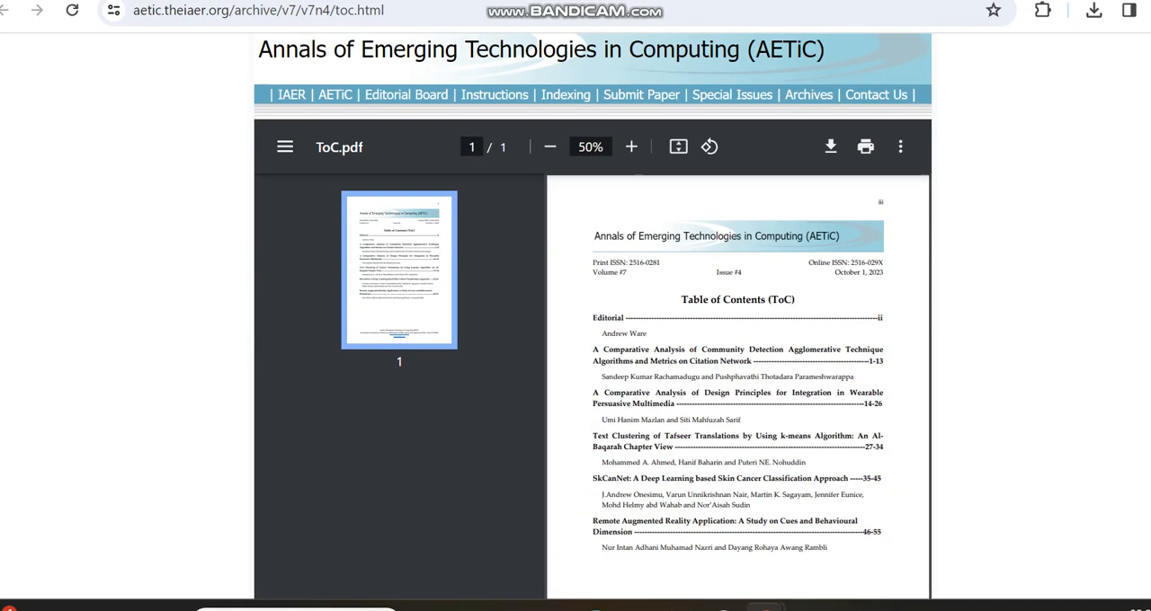
scroll(down, 3)
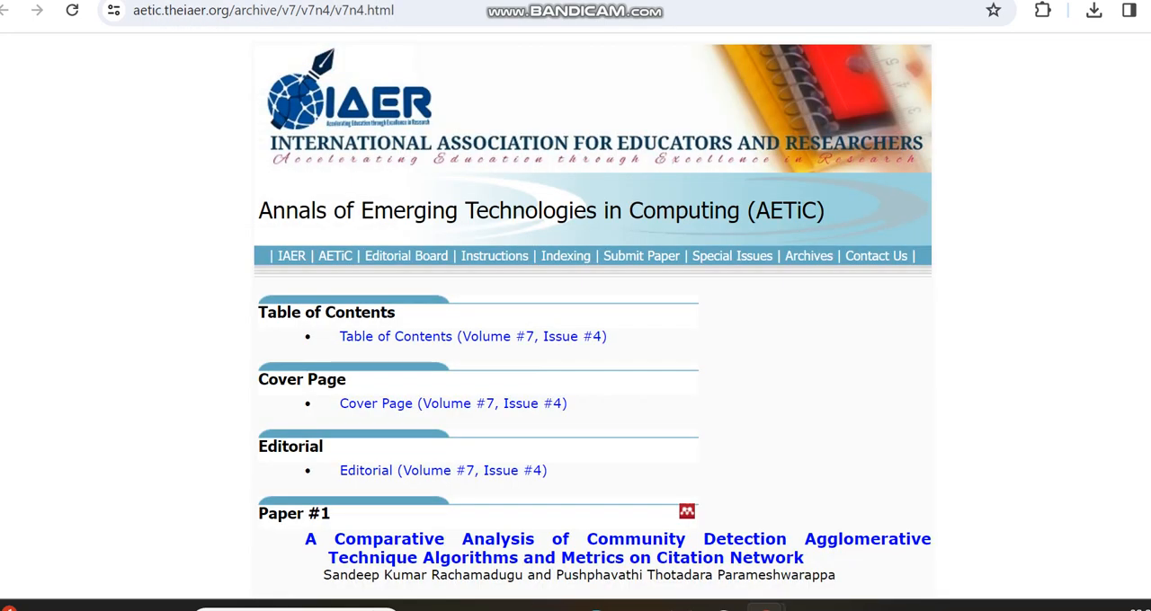
Scroll past Papers #1 and #2 to Paper #3, the Tafseer text-clustering study
scroll(down, 3)
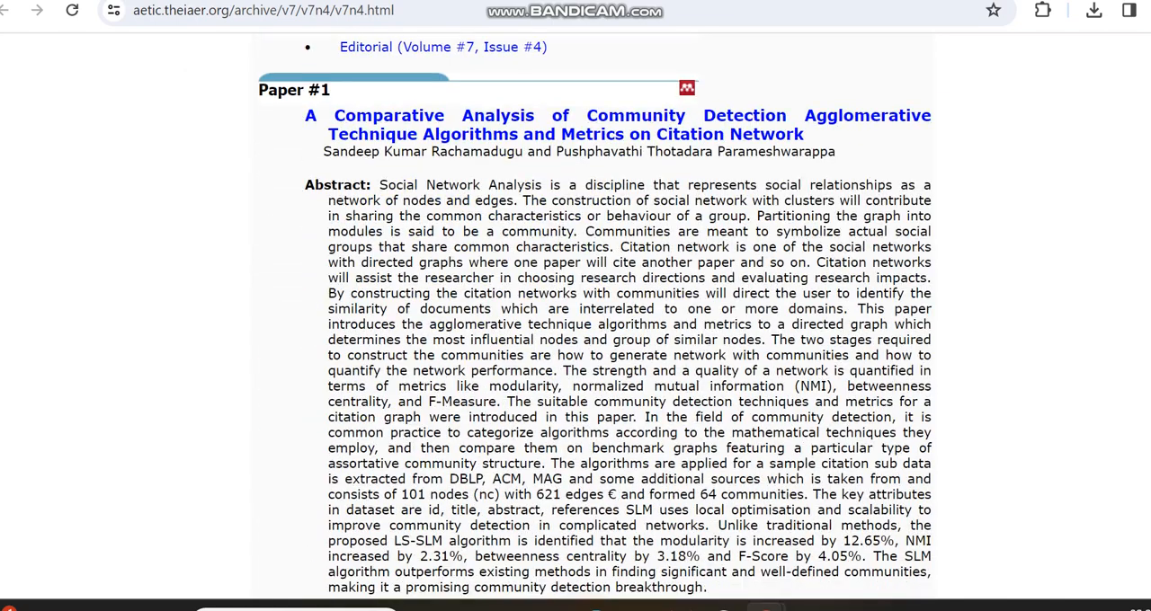
scroll(down, 3)
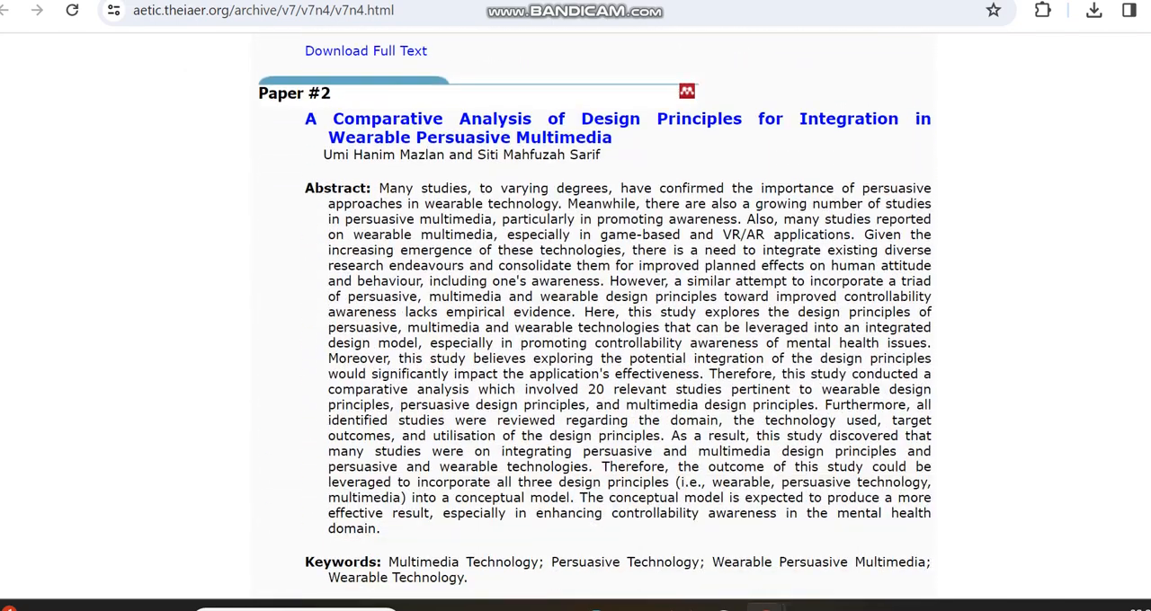
scroll(down, 3)
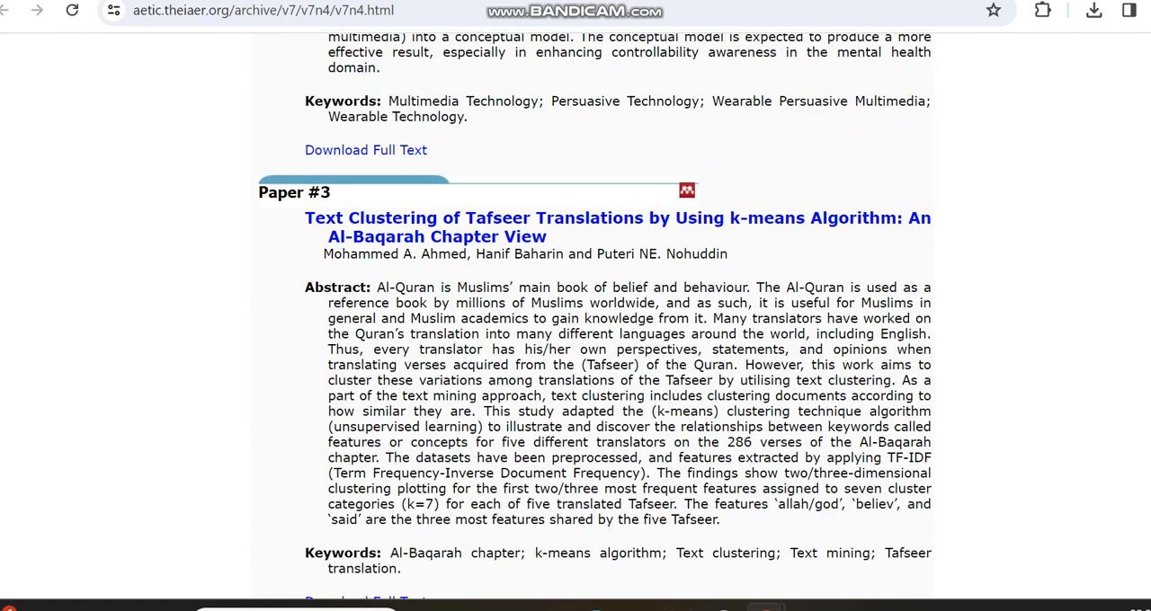
scroll(down, 3)
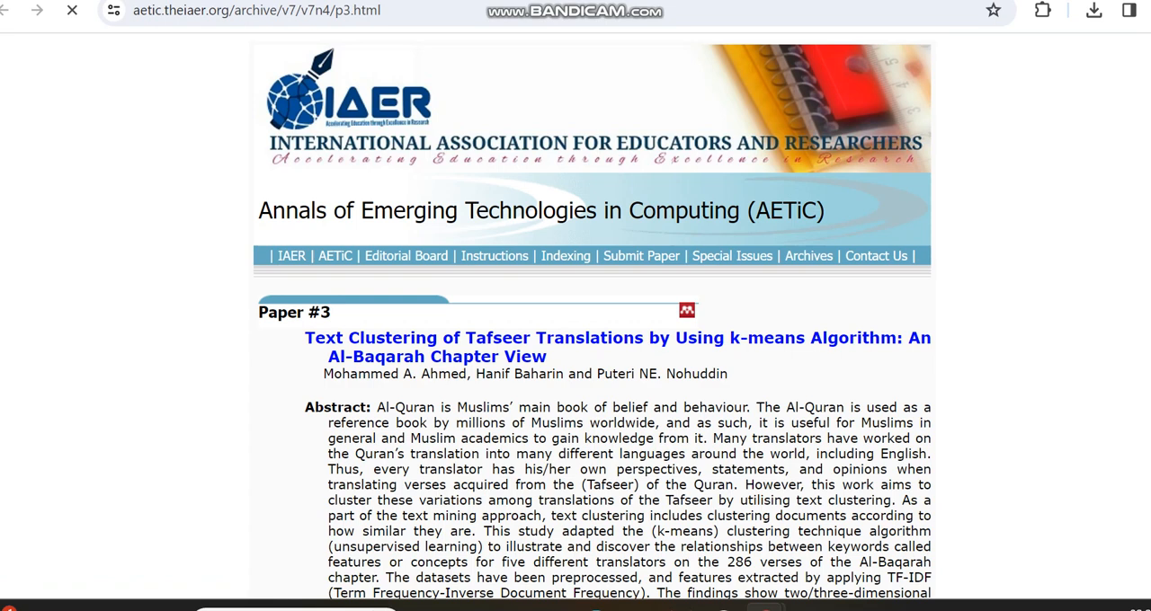
scroll(down, 3)
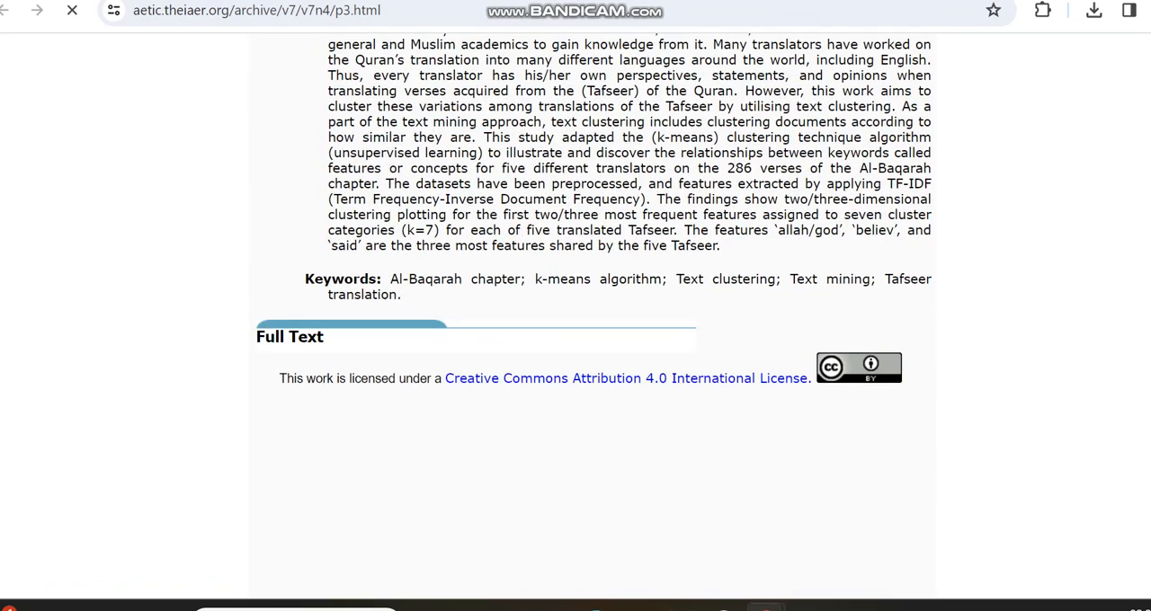
Go back to the Volume 7, Issue 4 paper list to reach Paper #4, SkCanNet
click(290, 336)
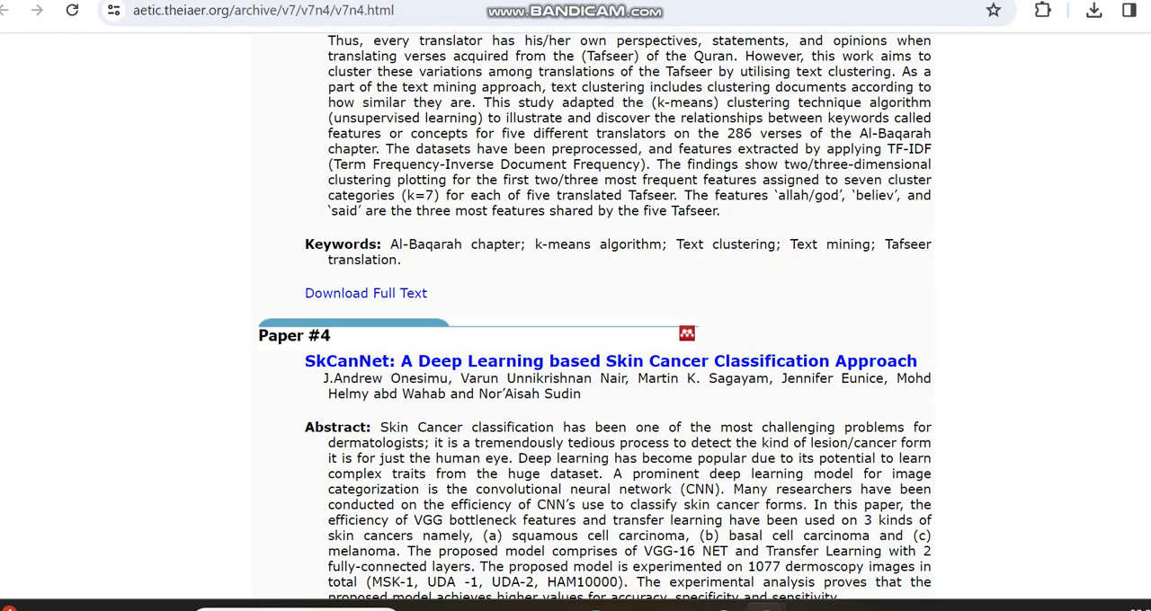
Scroll the SkCanNet paper page down to the embedded p4.pdf with received and accepted dates
scroll(down, 3)
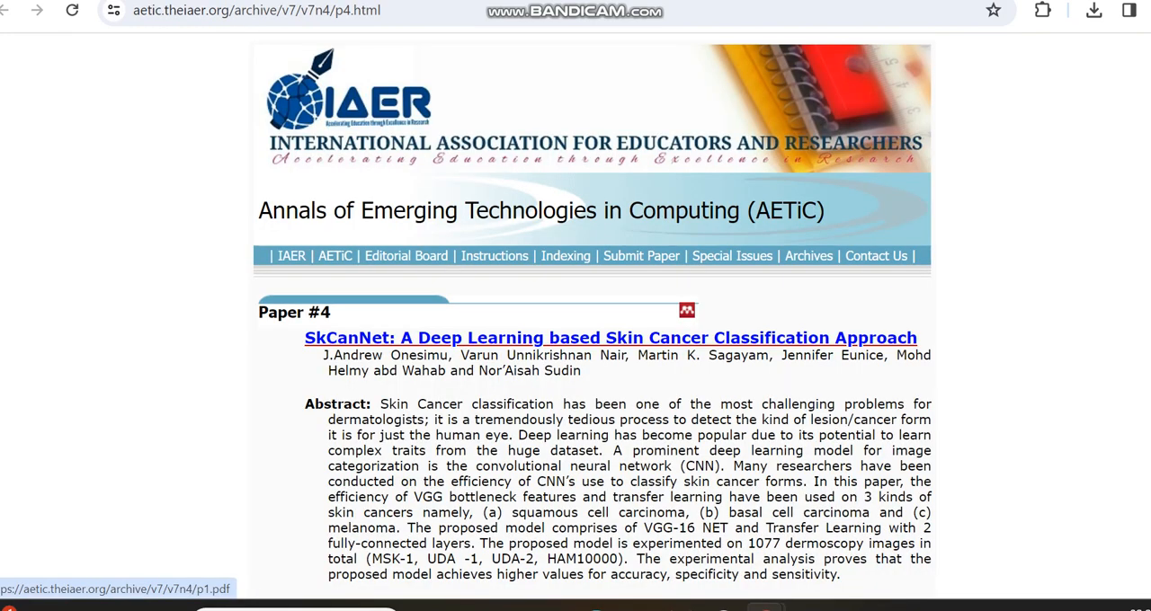
scroll(down, 3)
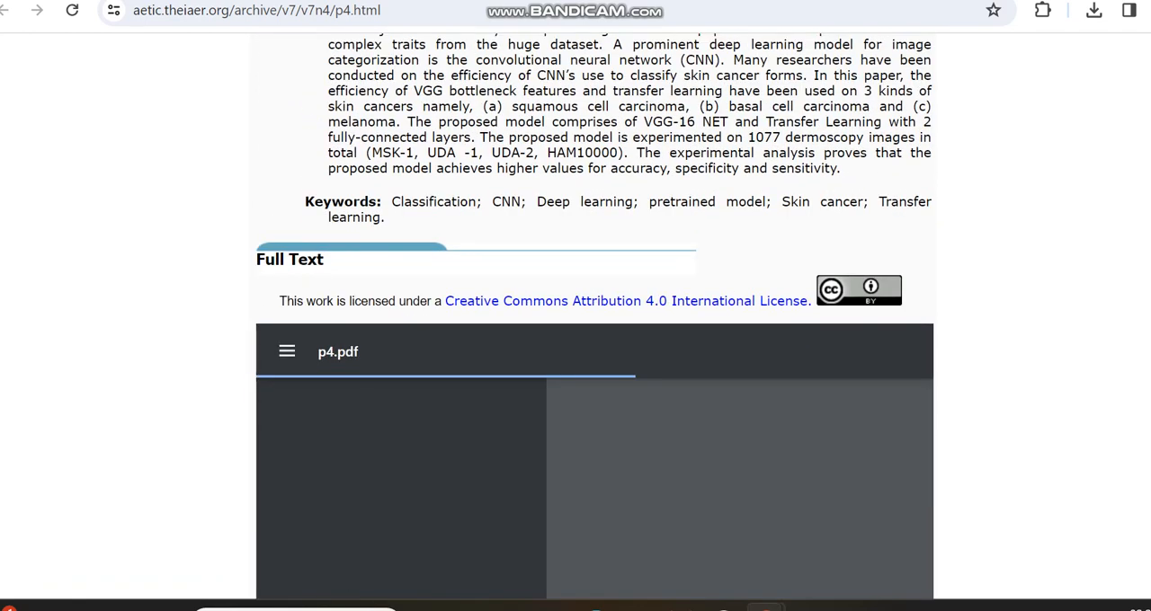
scroll(down, 3)
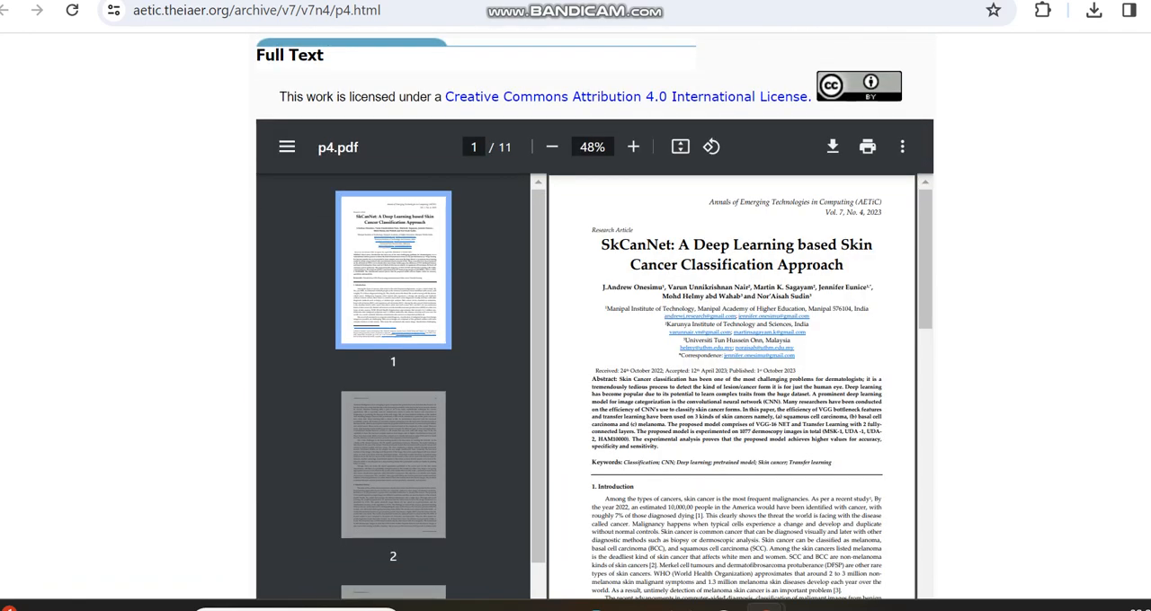